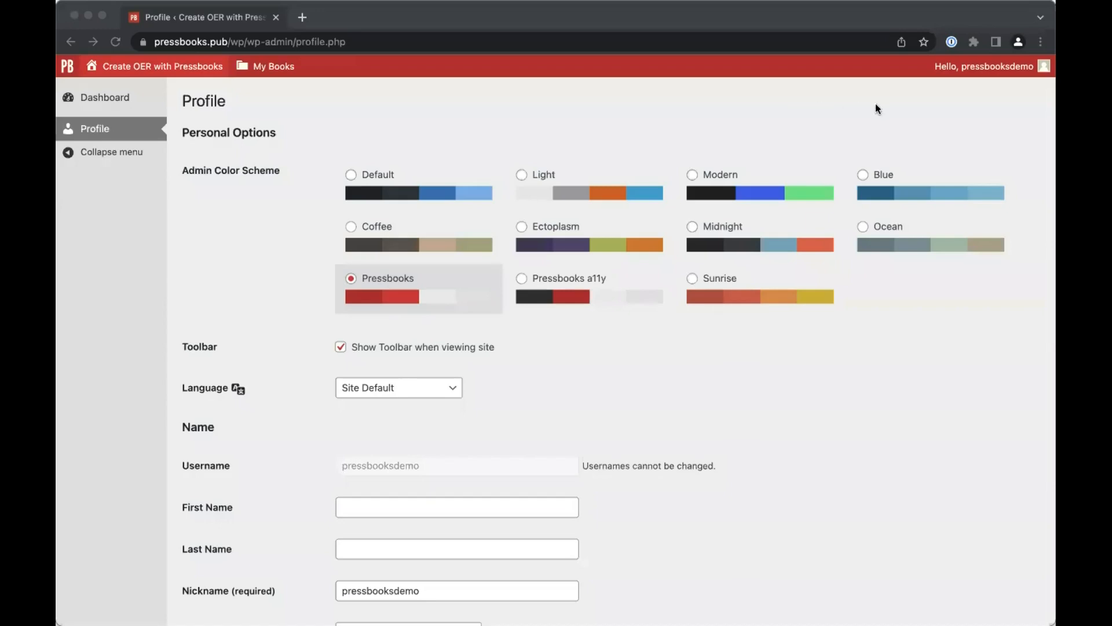
Step: Go to the profile editing page from the account menu
click(985, 66)
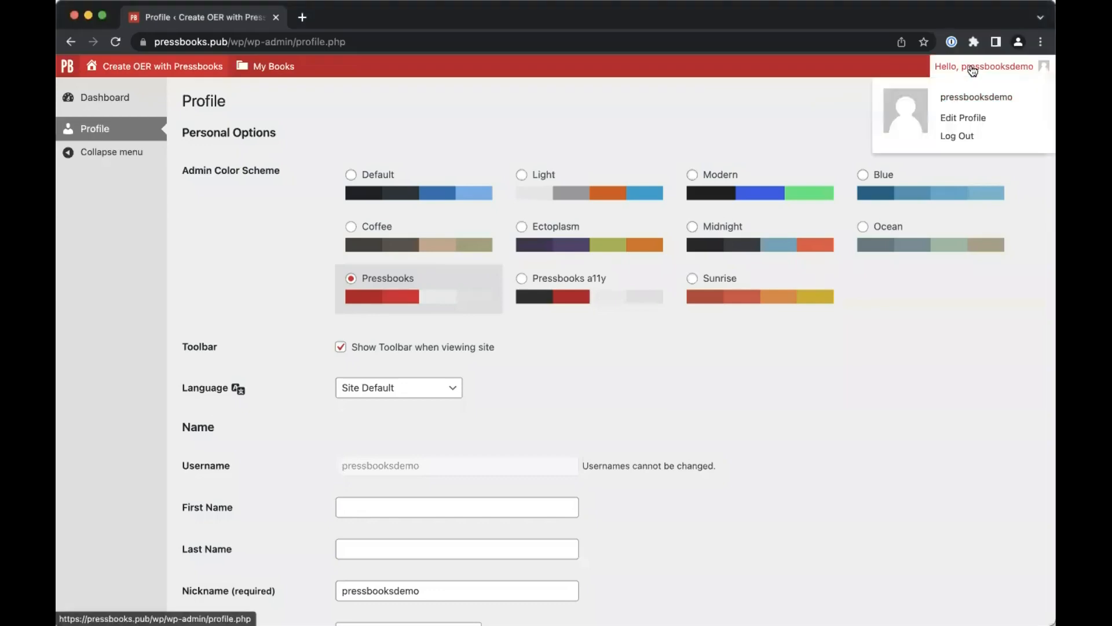
click(962, 117)
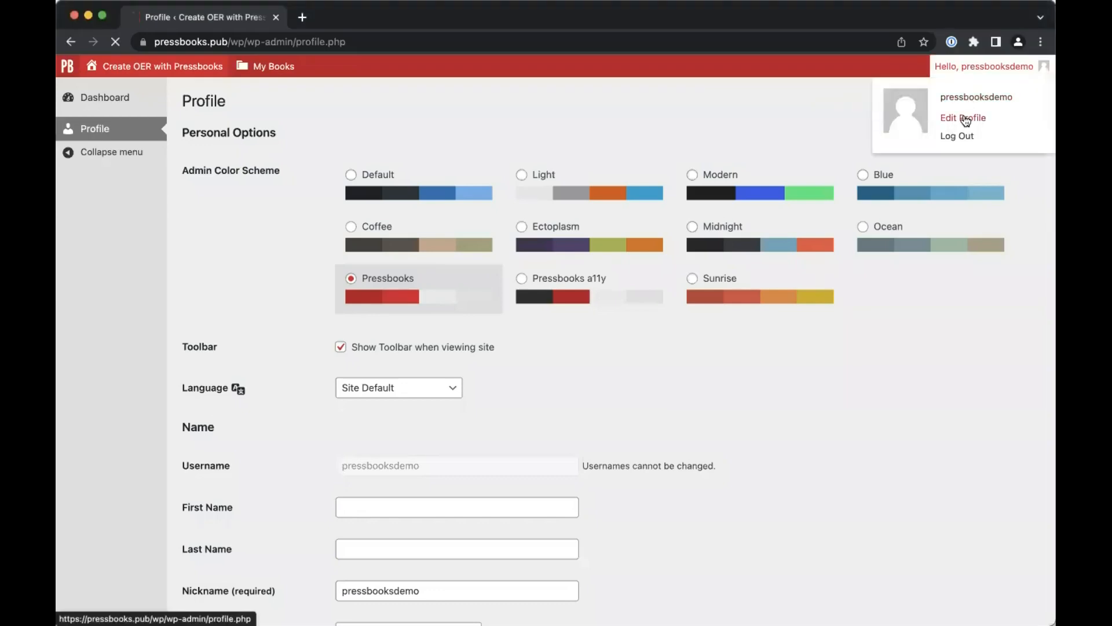
click(961, 117)
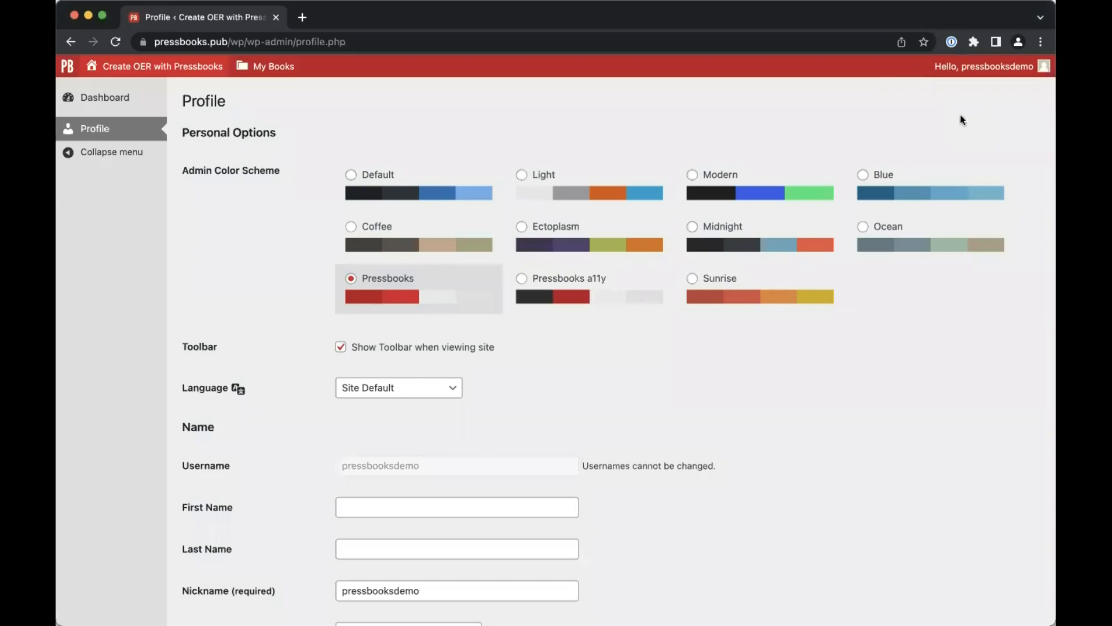
mouse_move(780, 148)
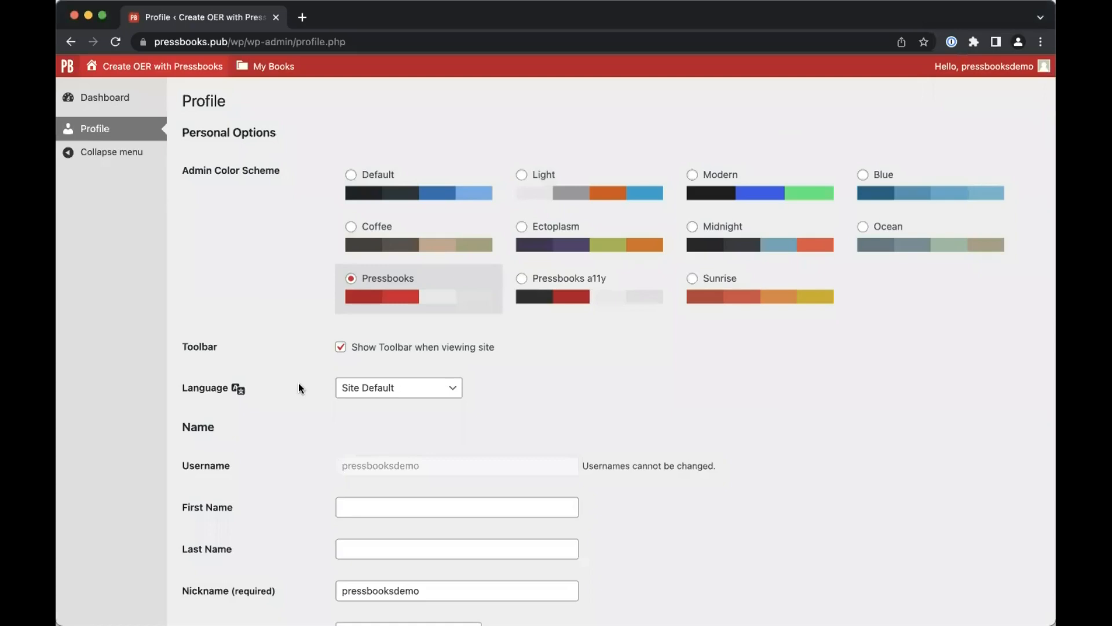
scroll(down, 3)
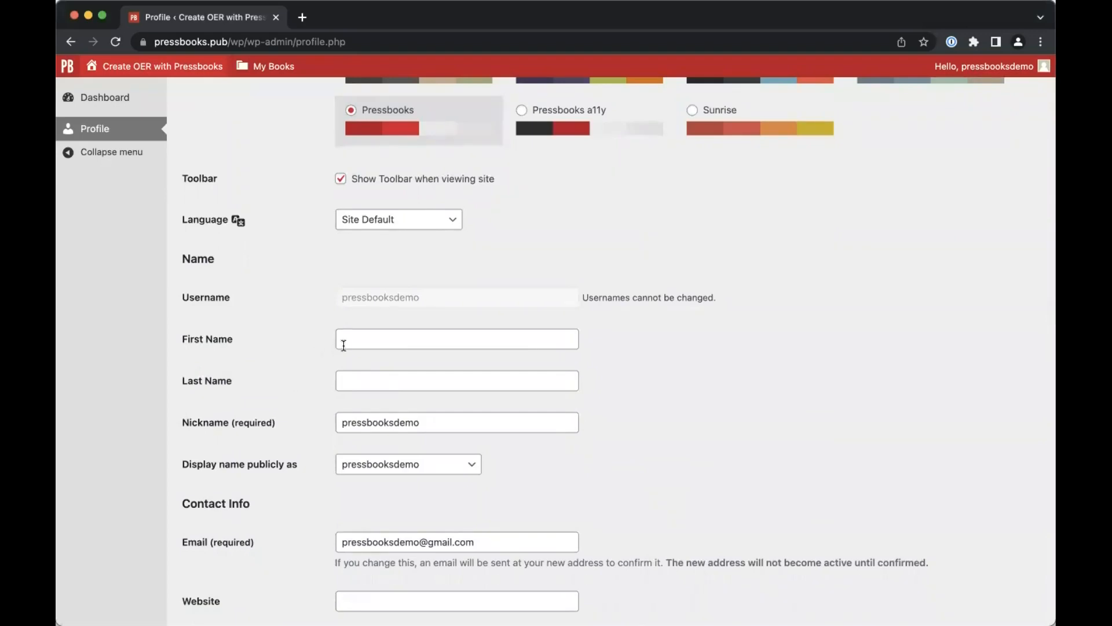
Step: Enter first name Demo, last name Pressbooks, and nickname 'nickname'
text(De)
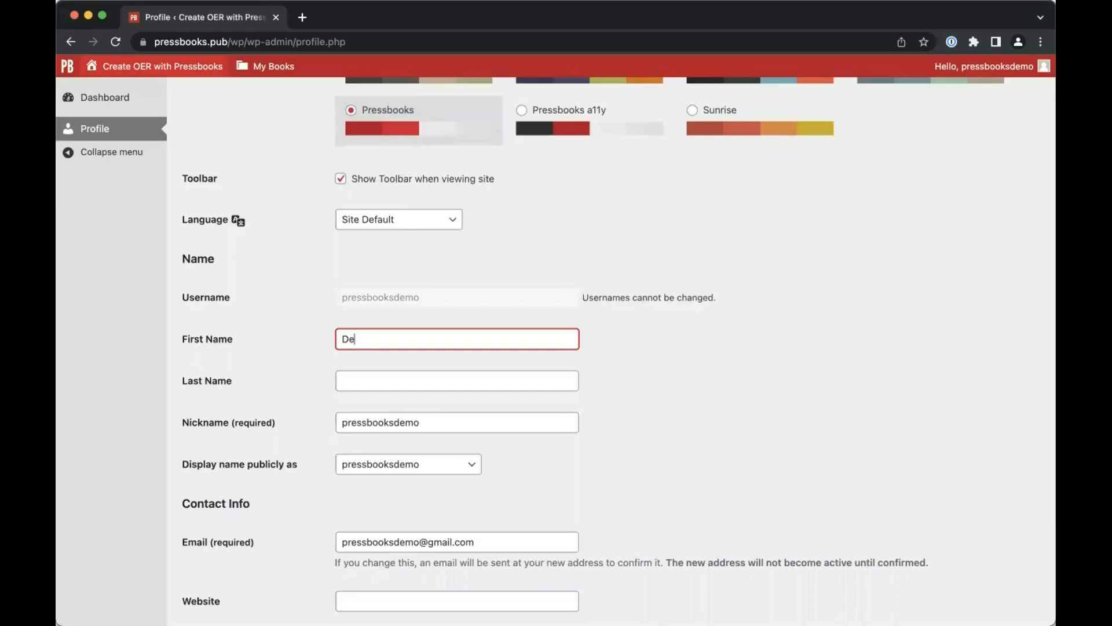
text(Pressbooks)
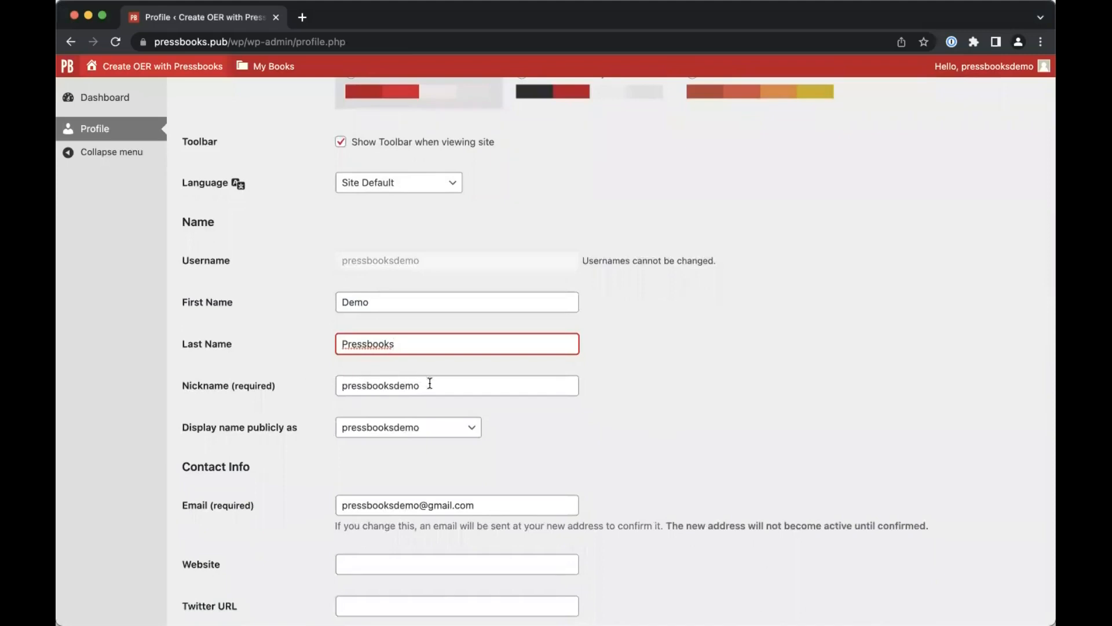
text(nicknam)
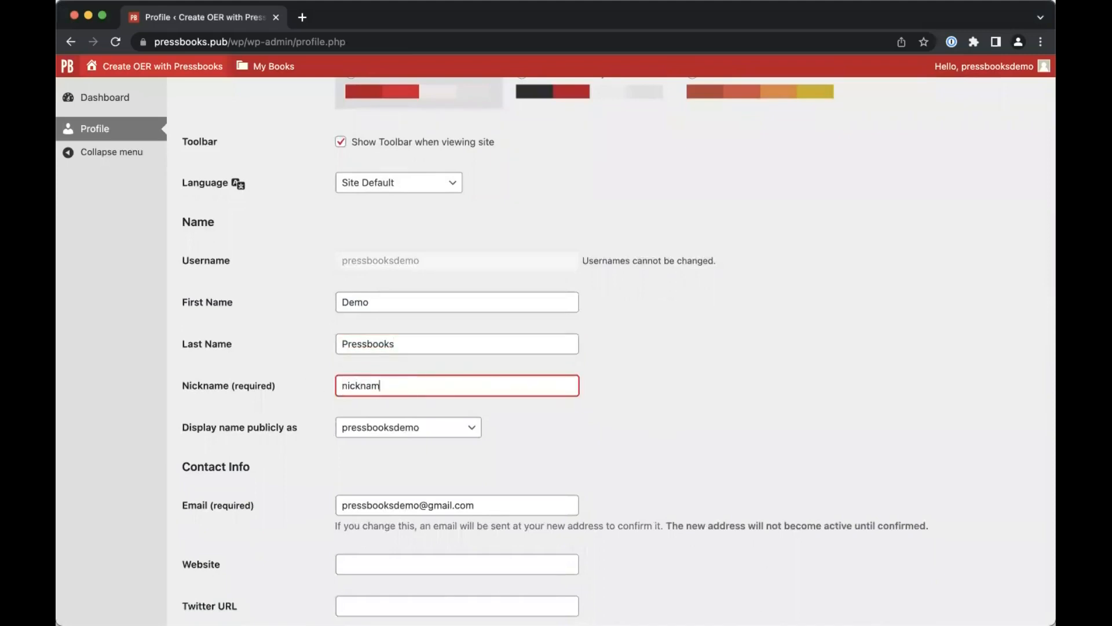
text(e)
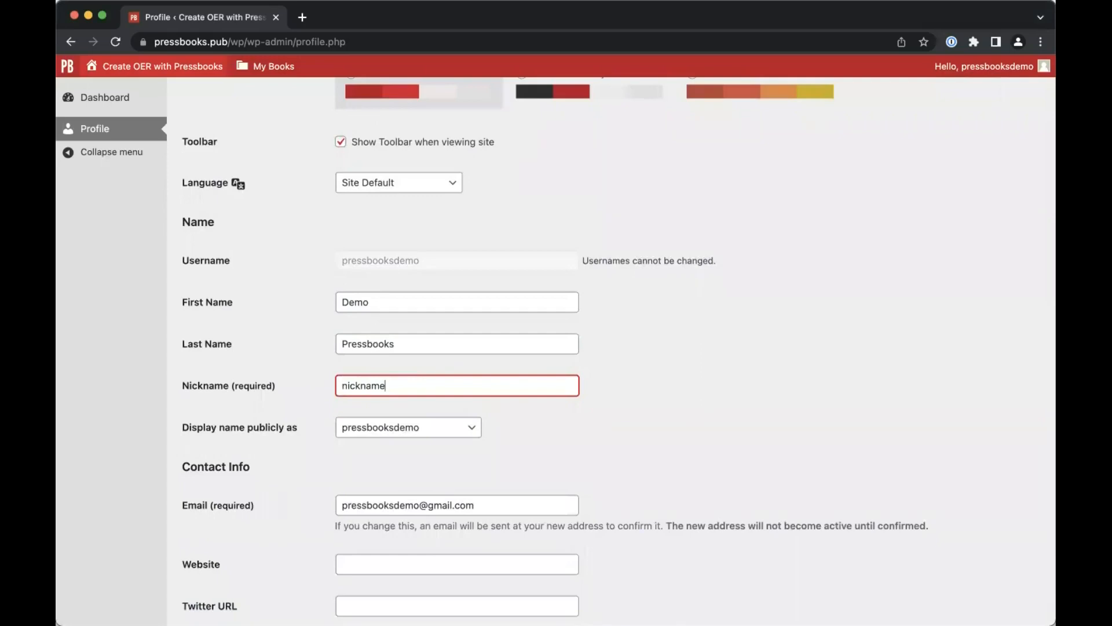
mouse_move(334, 366)
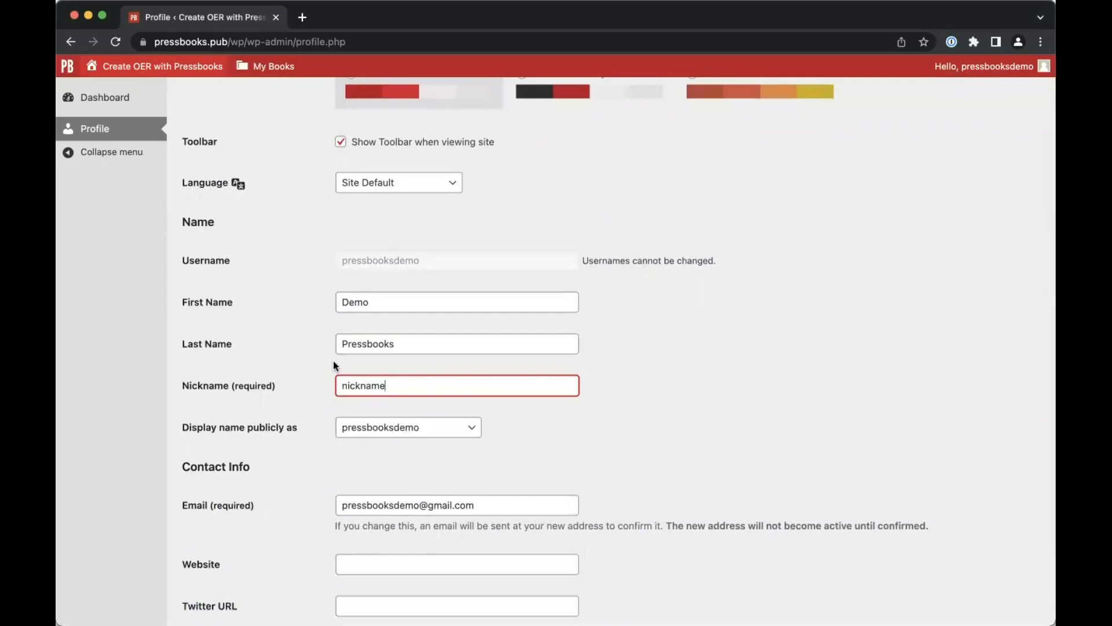
scroll(down, 3)
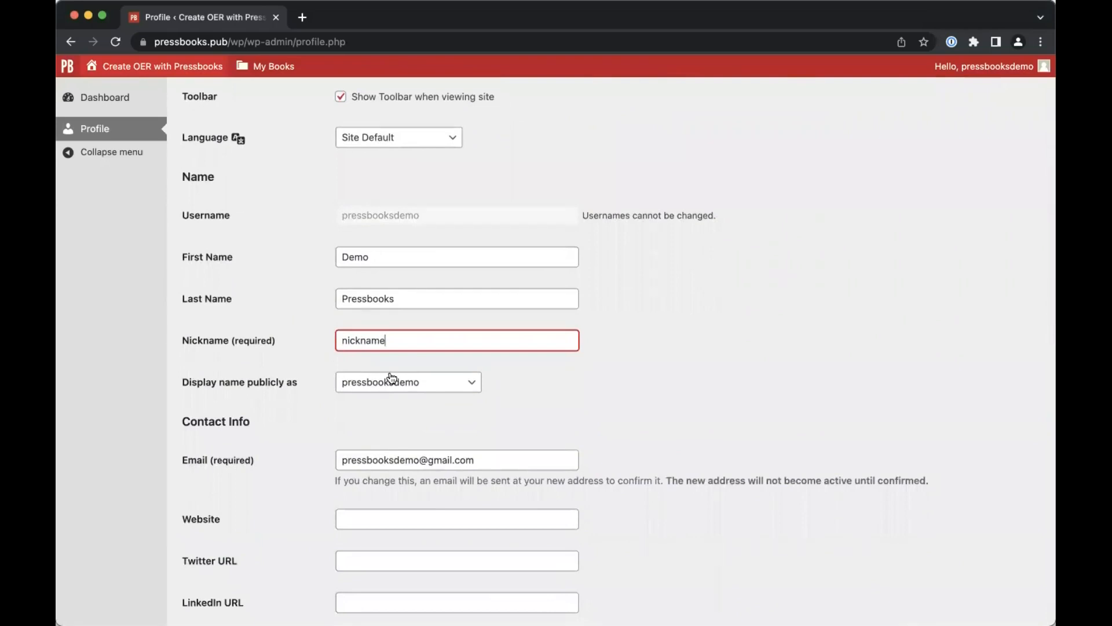
Step: Open the 'Display name publicly as' dropdown showing options including Demo Pressbooks
click(407, 382)
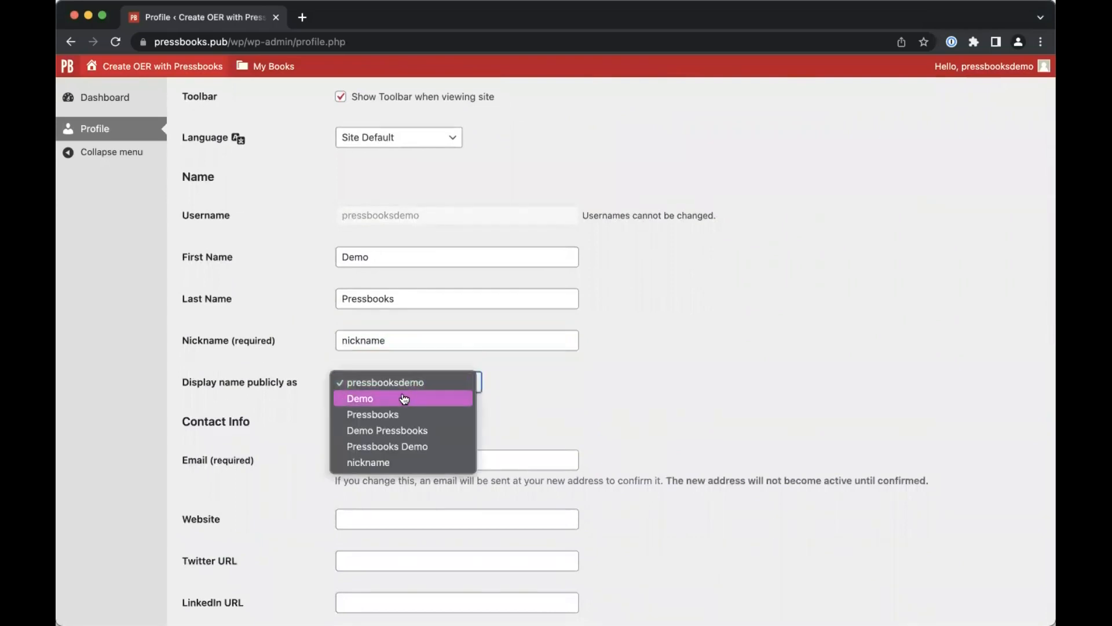
mouse_move(406, 416)
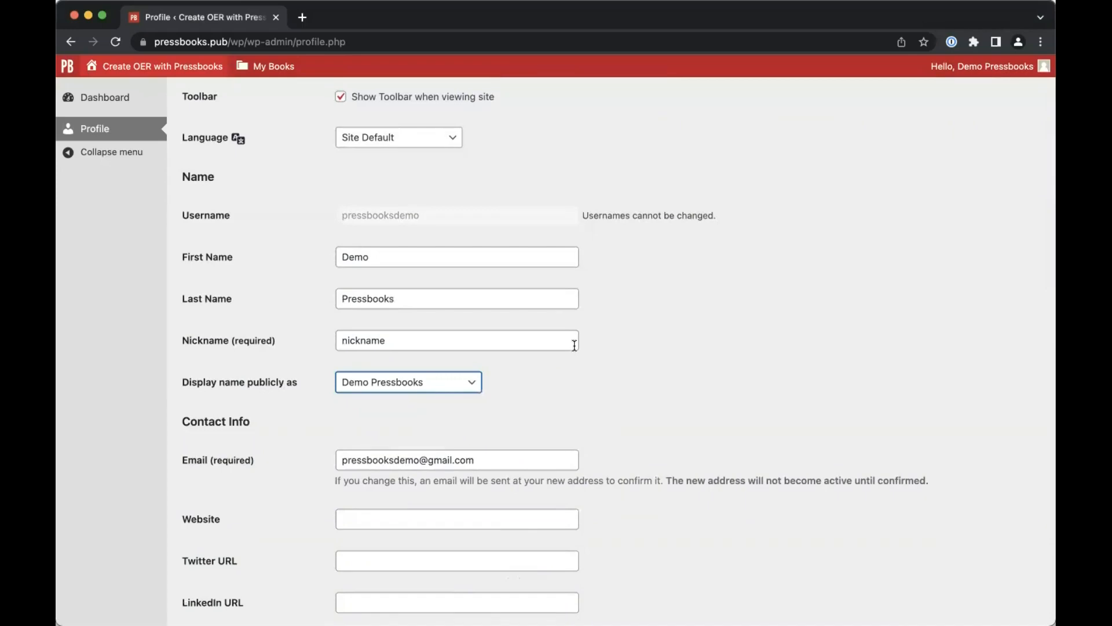
scroll(down, 3)
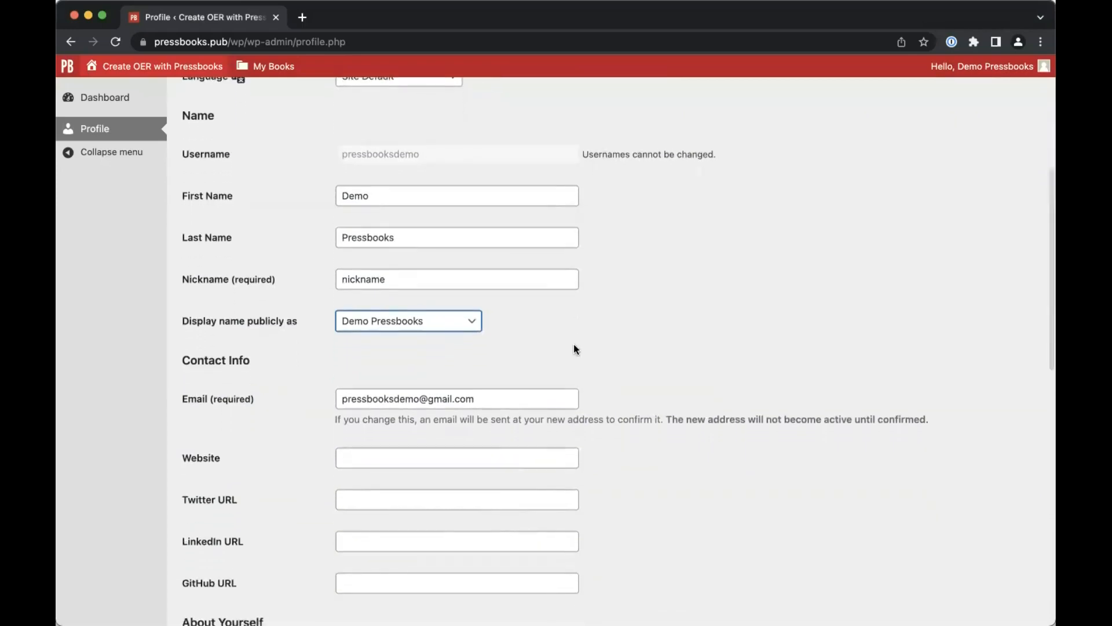
scroll(down, 3)
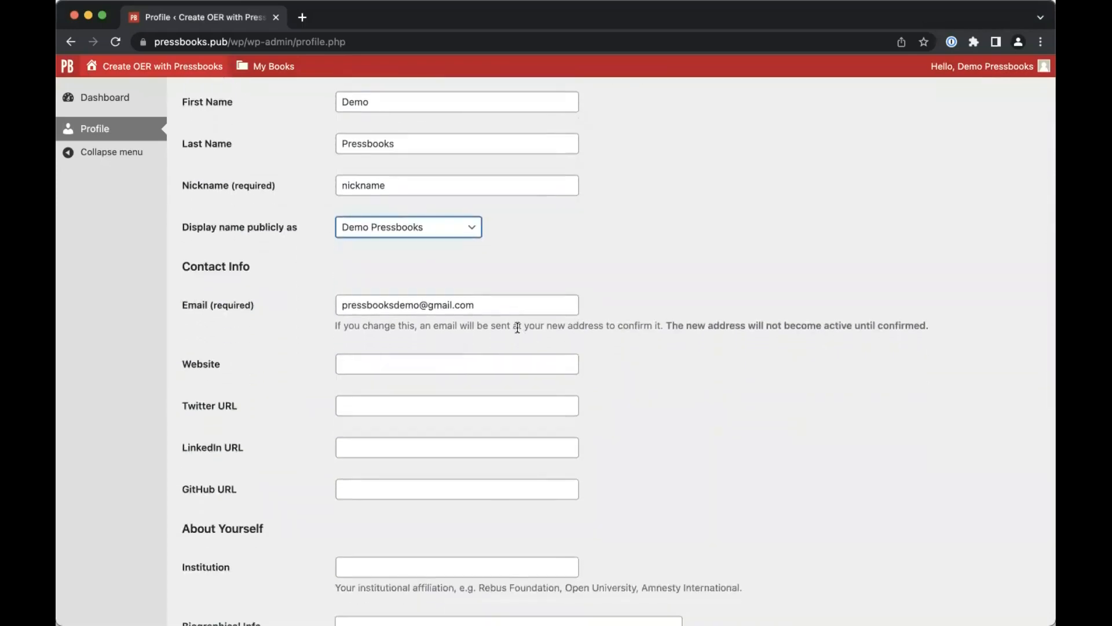
scroll(down, 3)
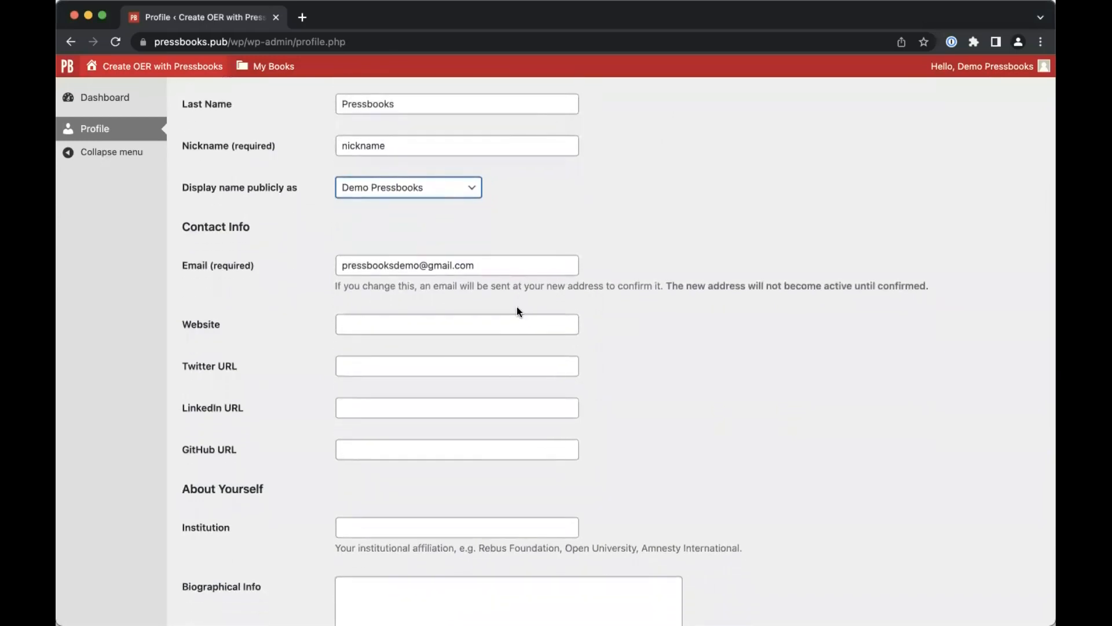
scroll(down, 3)
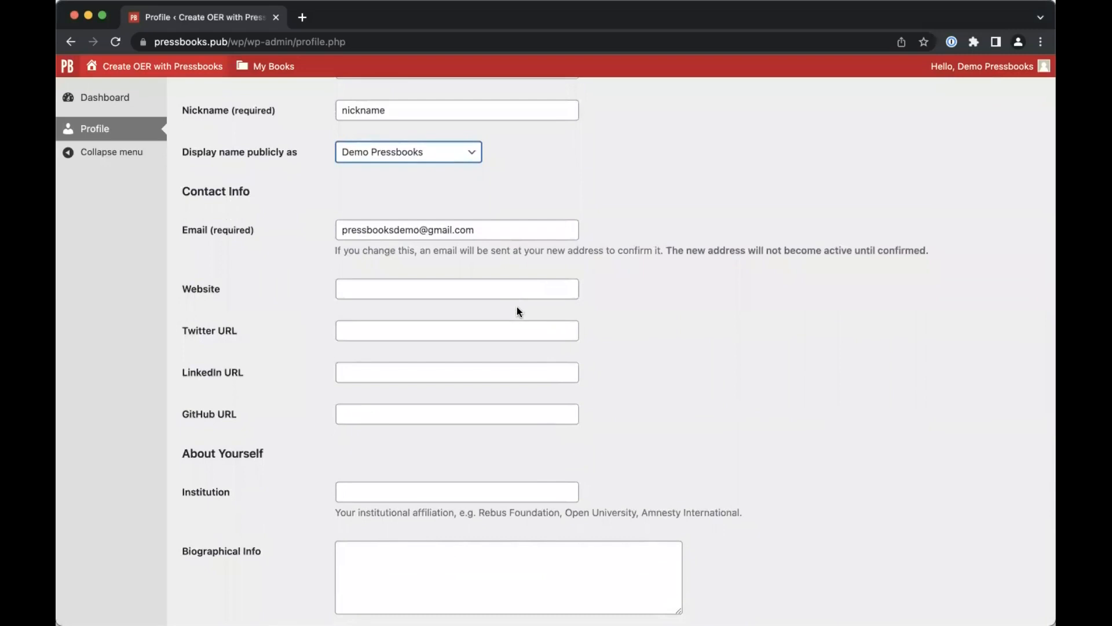
scroll(down, 3)
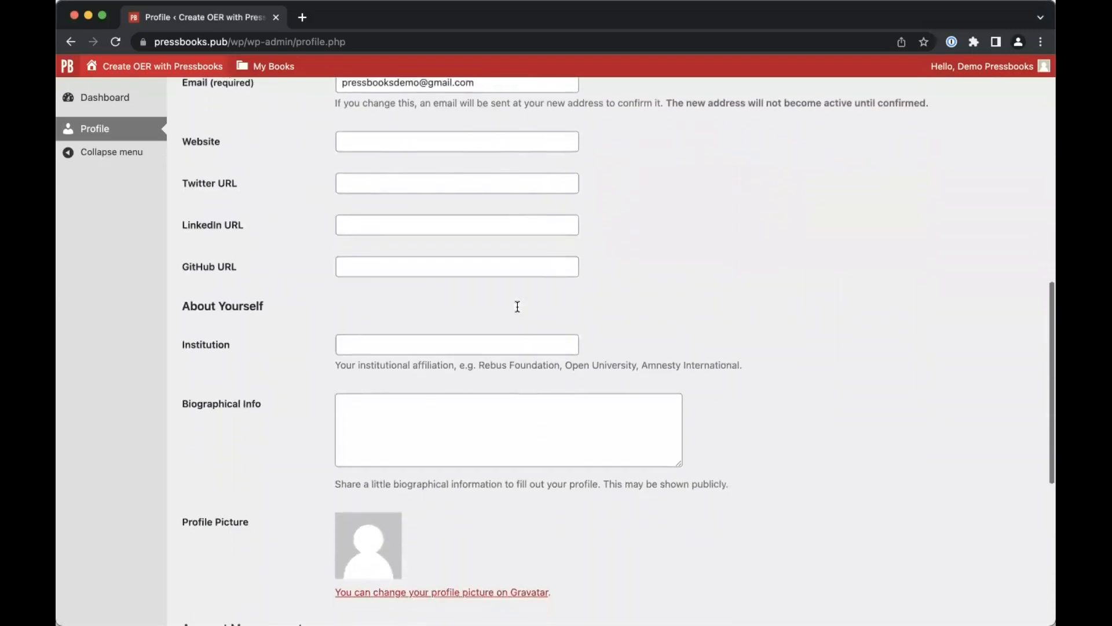
scroll(down, 3)
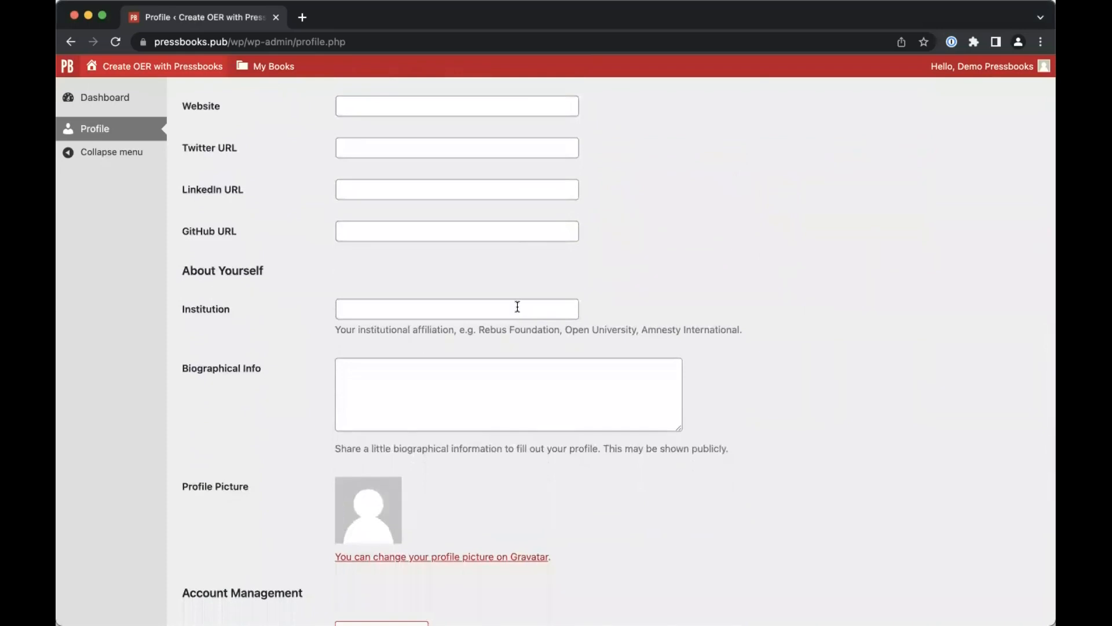
scroll(down, 3)
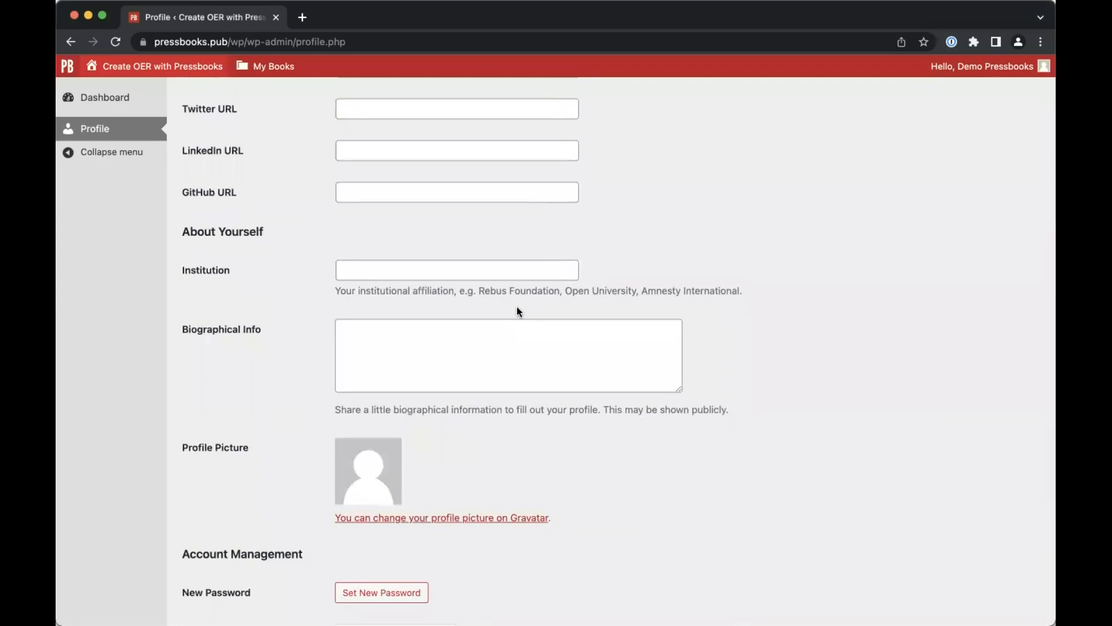
scroll(down, 3)
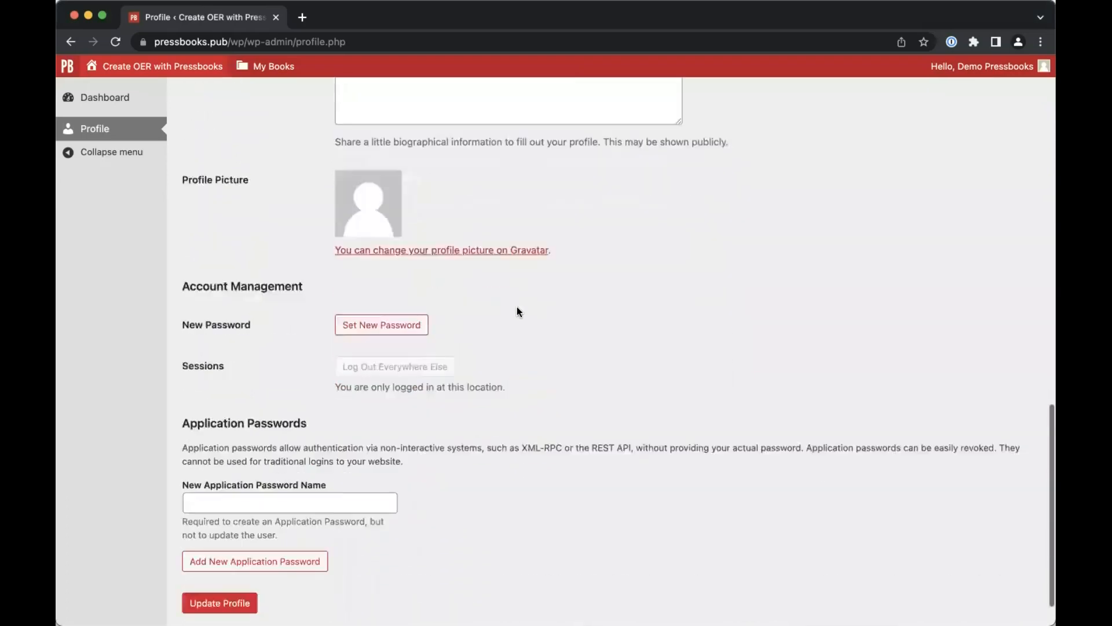
scroll(down, 3)
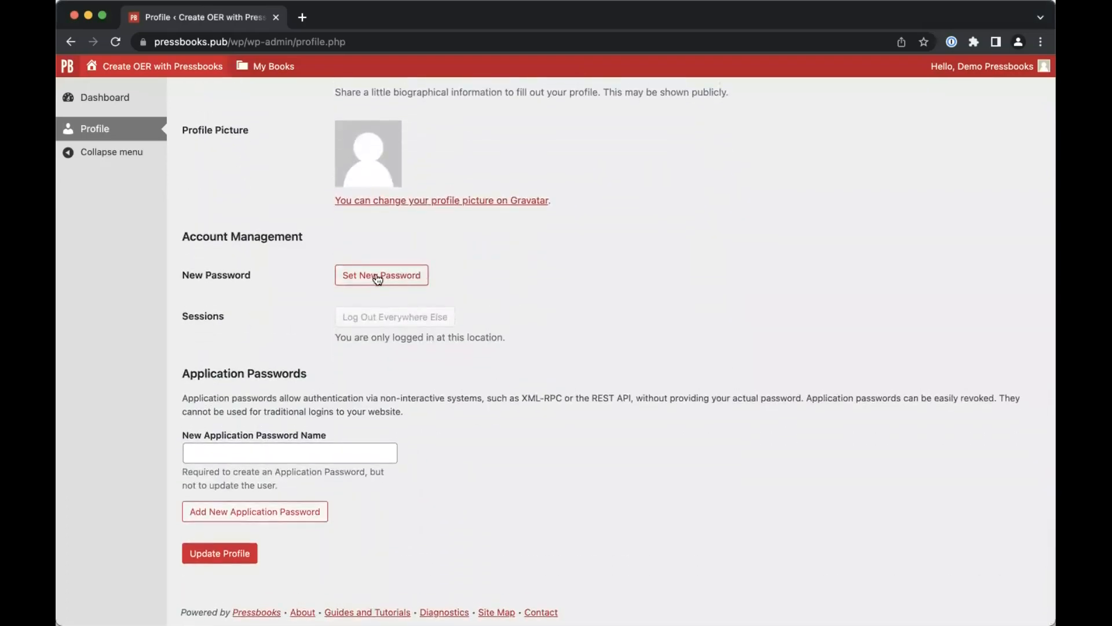
mouse_move(90, 408)
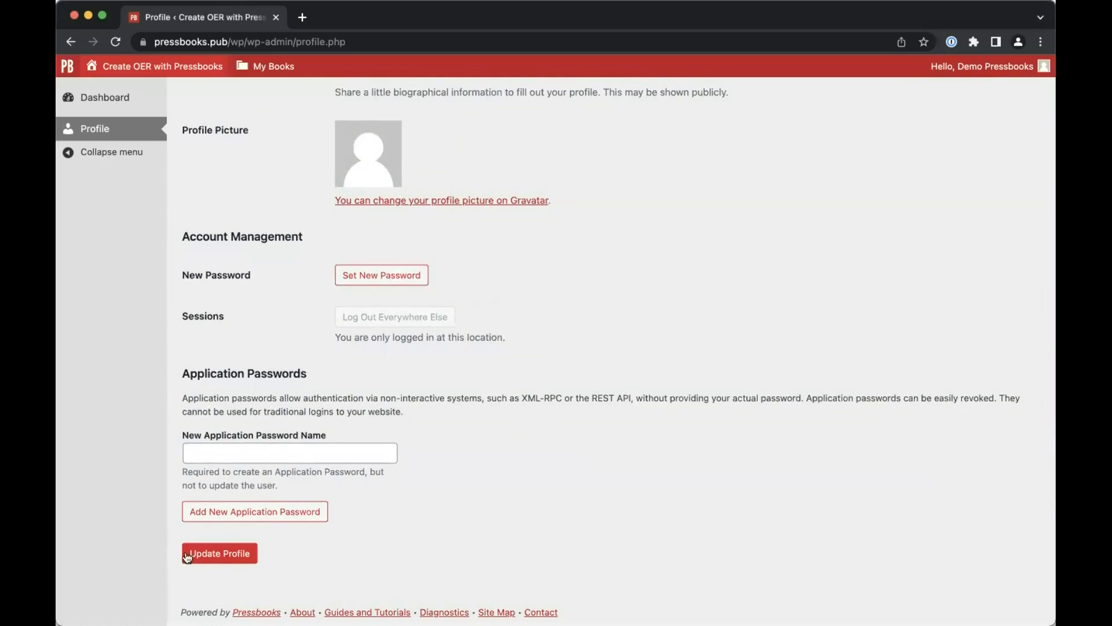
Step: Submit the edited profile with the Update Profile button
click(219, 553)
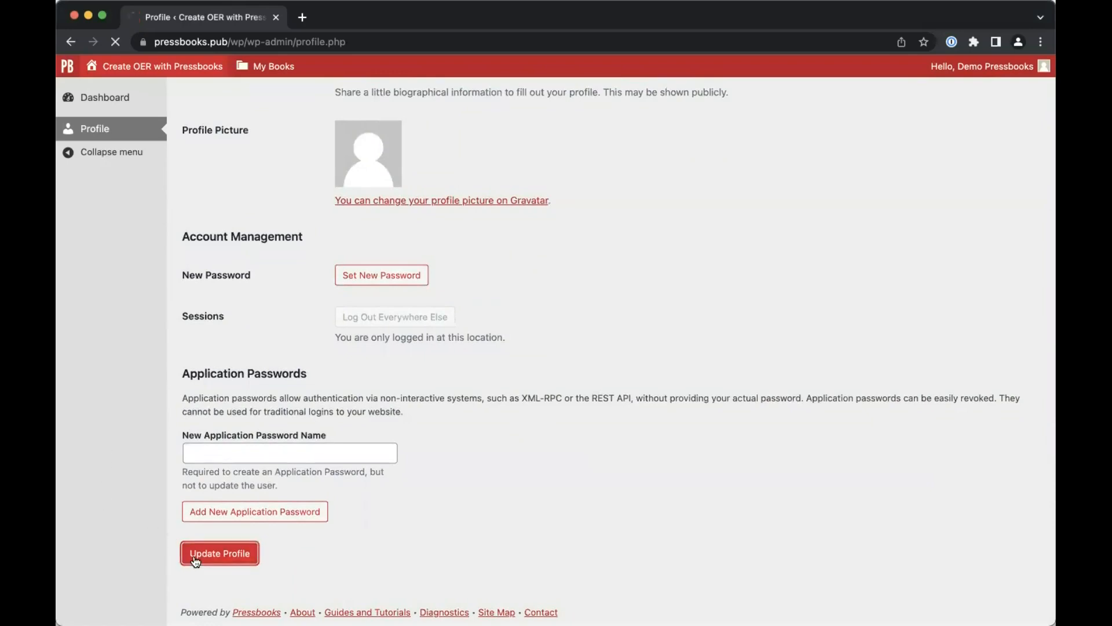